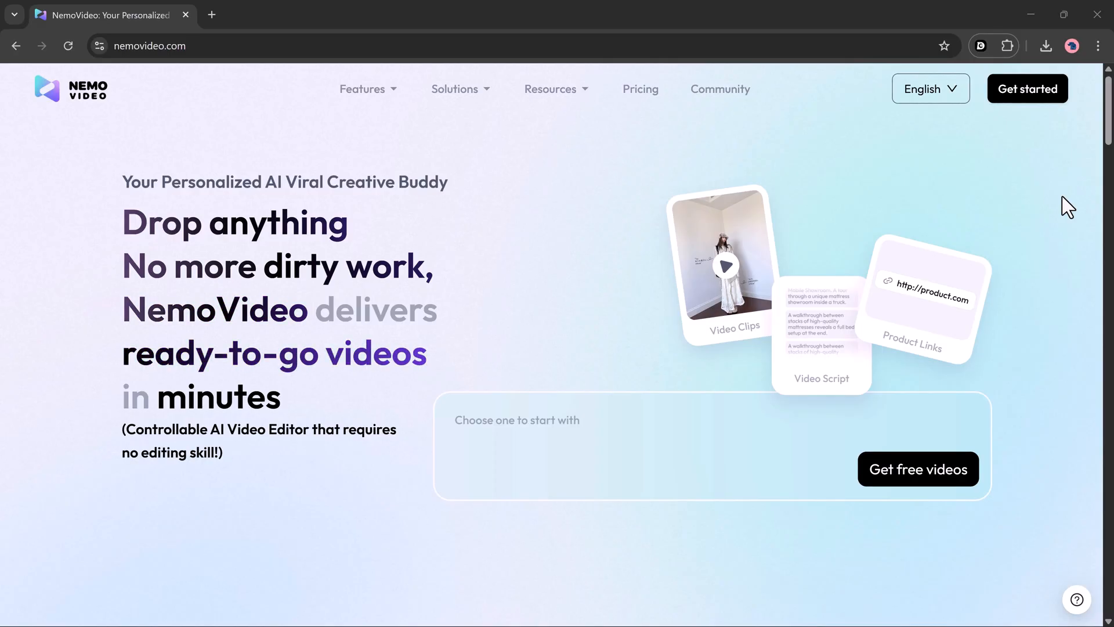
Step: Locate the BERIBES Bluetooth headphones draft in My Tasks and load it
{"action": "scroll", "scroll_direction": "down", "scroll_amount": 3}
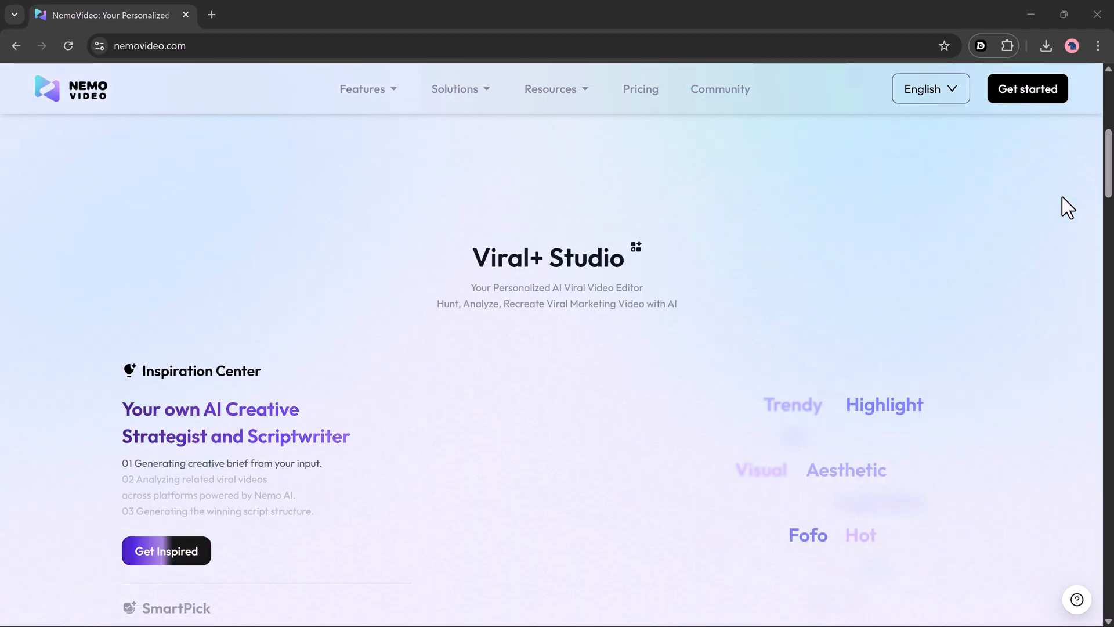
{"action": "scroll", "scroll_direction": "down", "scroll_amount": 3}
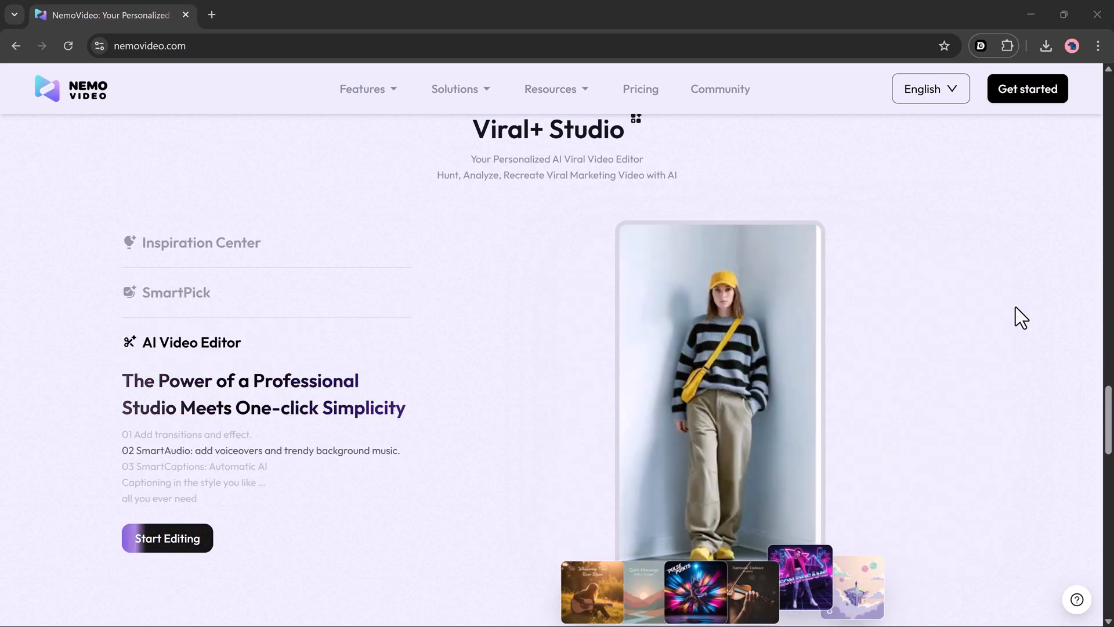
{"action": "scroll", "scroll_direction": "down", "scroll_amount": 3}
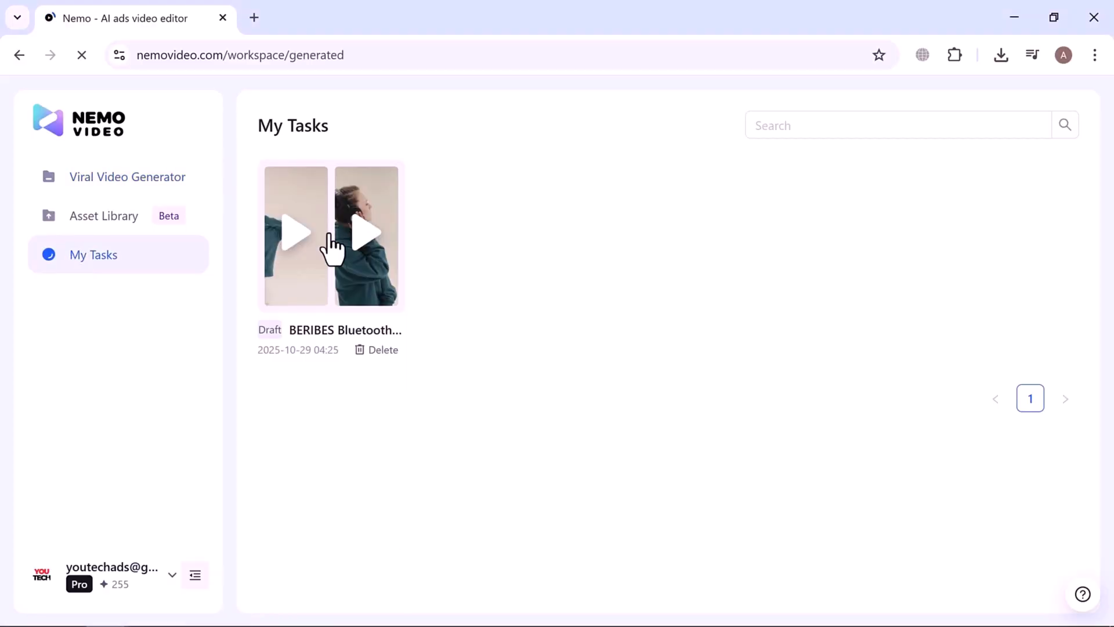
{"action": "left_click", "coordinate": [331, 235]}
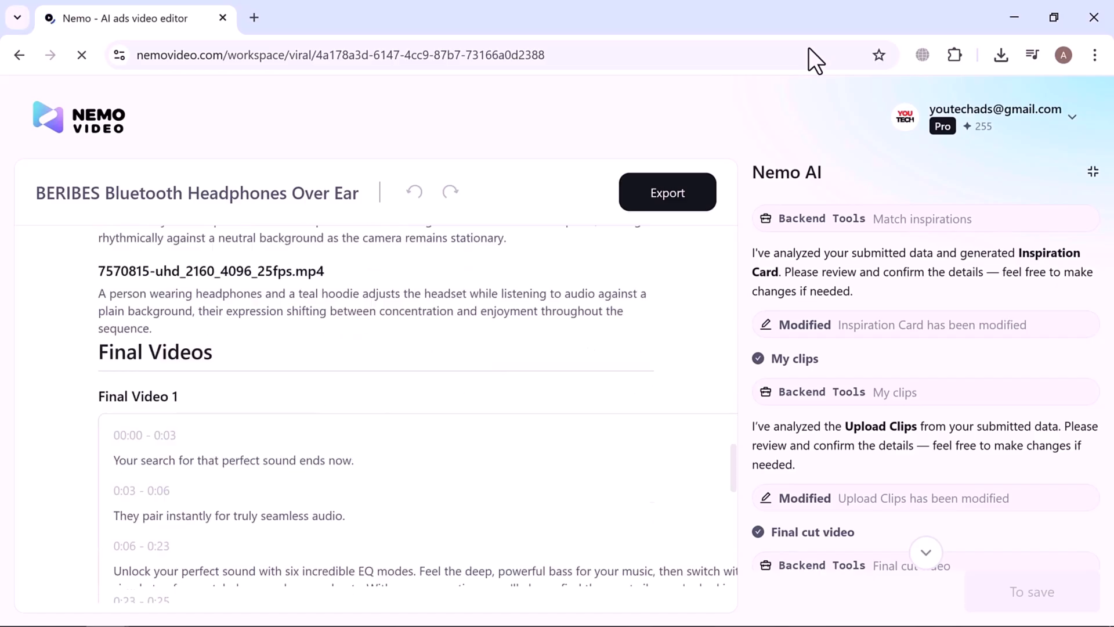
Step: Review the draft's Final Videos scripts and Project Brief
{"action": "scroll", "scroll_direction": "down", "scroll_amount": 3}
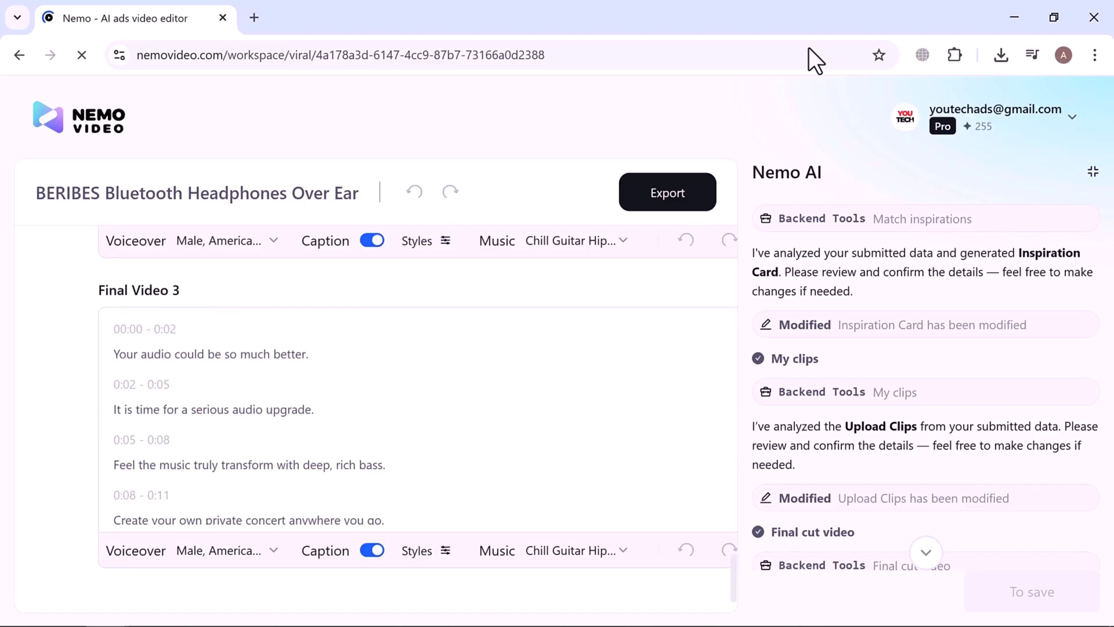
{"action": "mouse_move", "coordinate": [100, 423]}
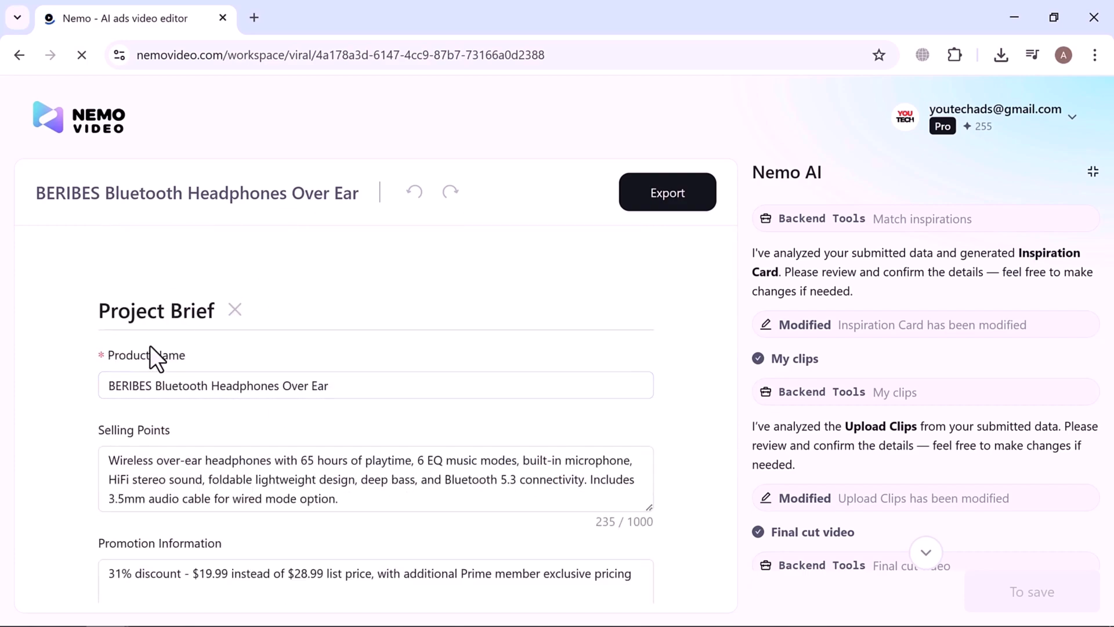
{"action": "scroll", "scroll_direction": "down", "scroll_amount": 3}
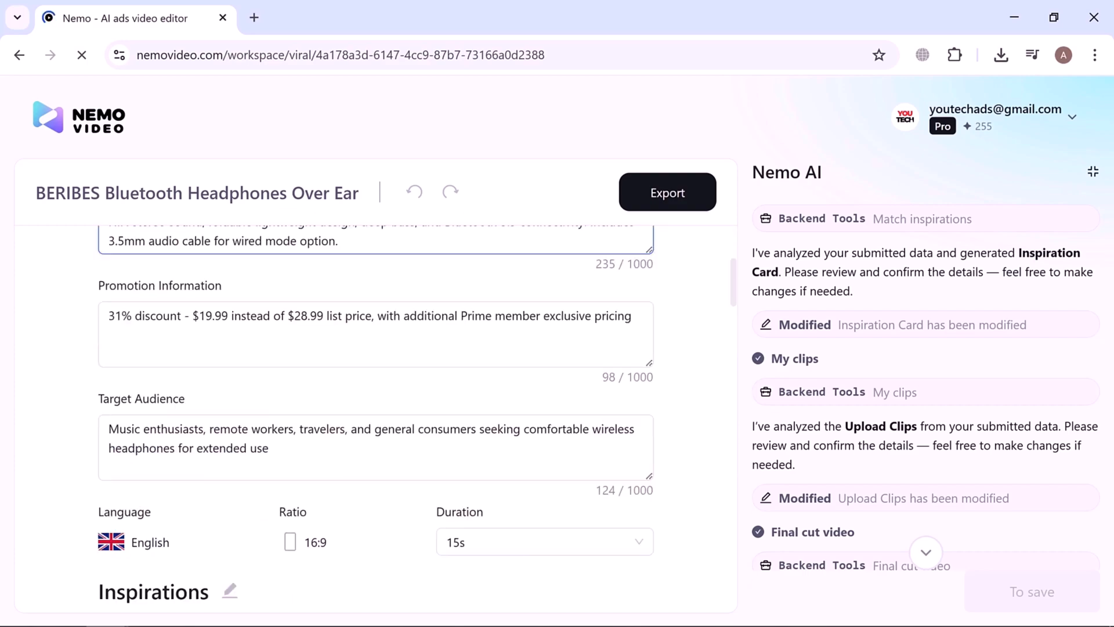
{"action": "scroll", "scroll_direction": "down", "scroll_amount": 3}
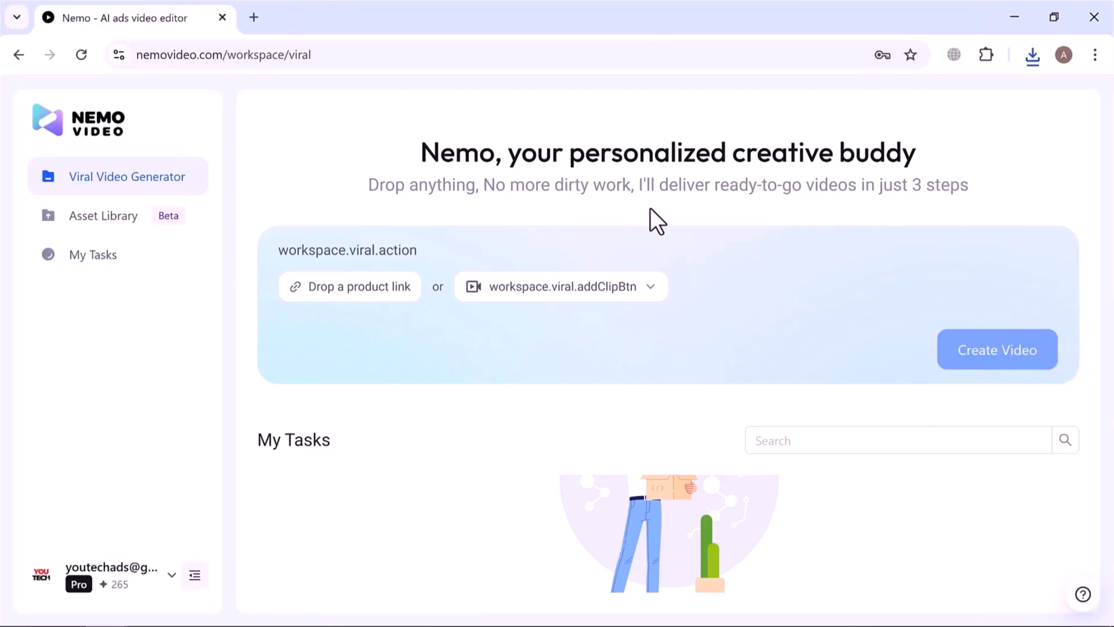
{"action": "mouse_move", "coordinate": [350, 286]}
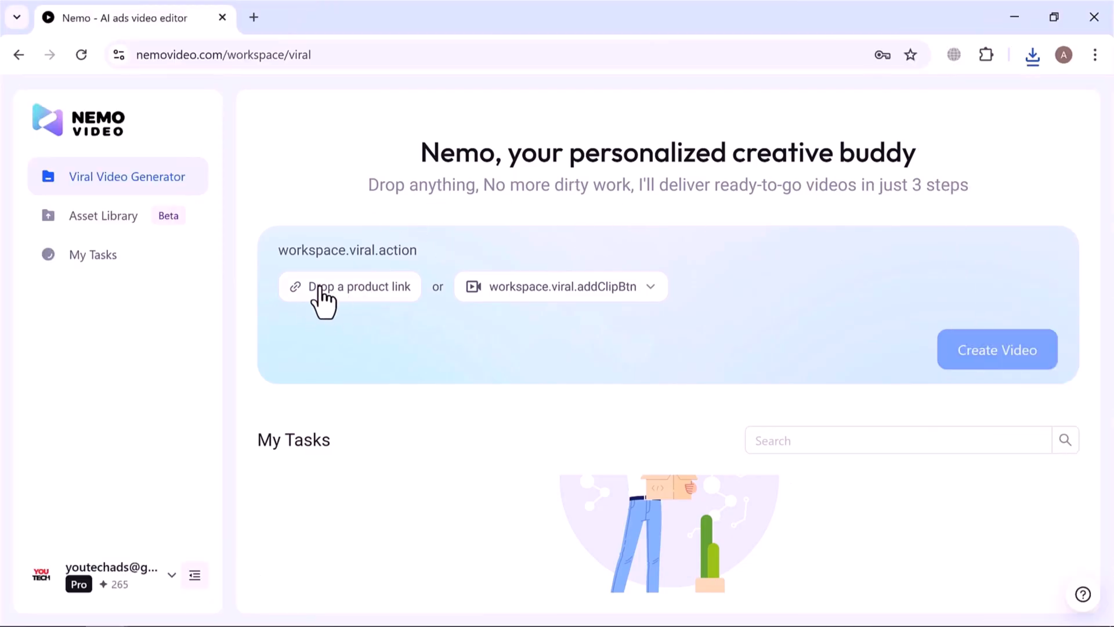
{"action": "mouse_move", "coordinate": [613, 302]}
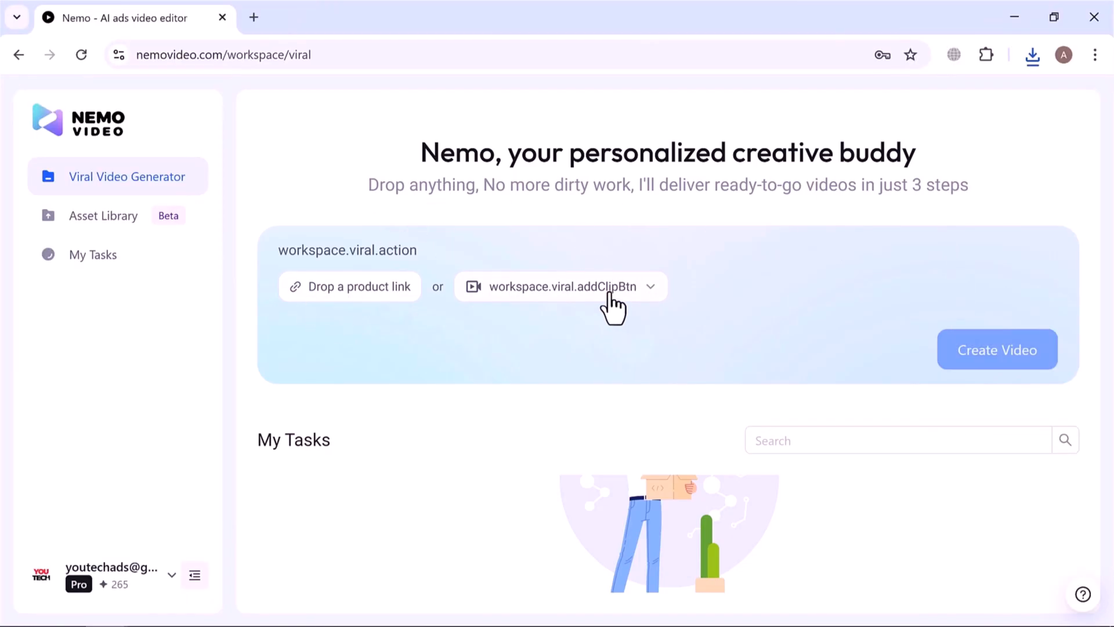
Step: Paste the Amazon URL for the BERIBES Bluetooth headphones as the product link
{"action": "left_click", "coordinate": [561, 287]}
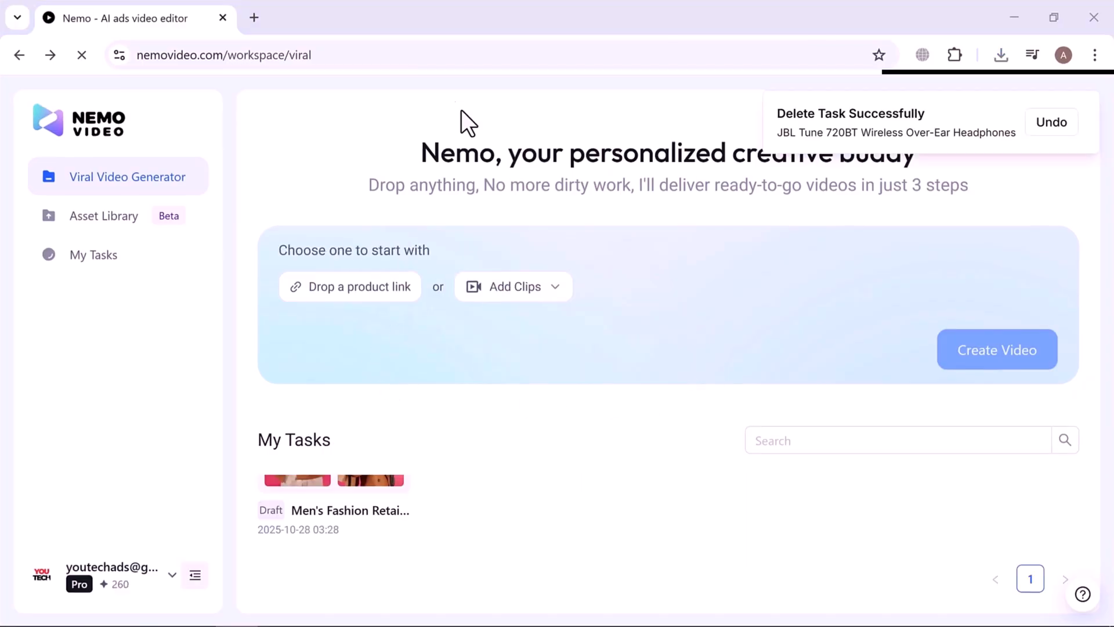
{"action": "left_click", "coordinate": [349, 287]}
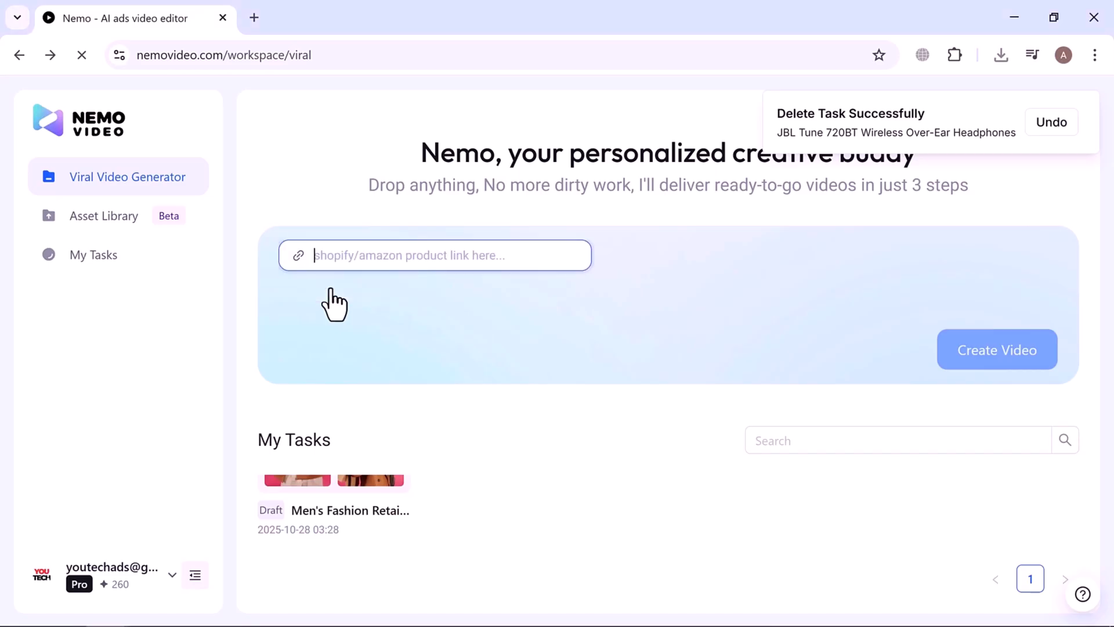
{"action": "left_click", "coordinate": [433, 255]}
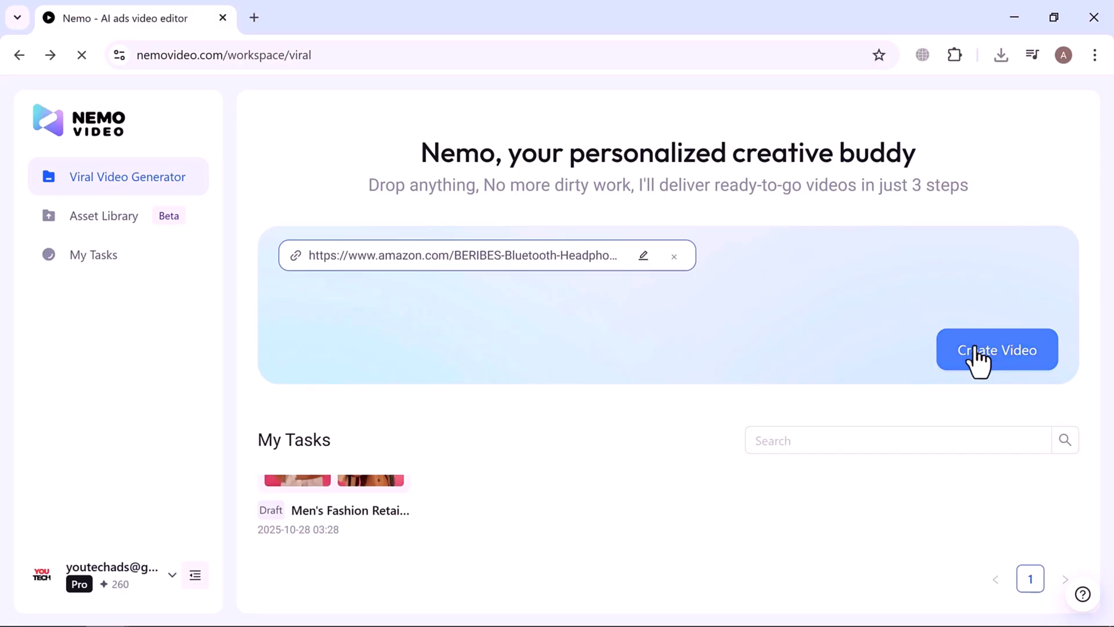
Step: Create Video from the headphones link until 'Task created successfully' appears
{"action": "left_click", "coordinate": [996, 349]}
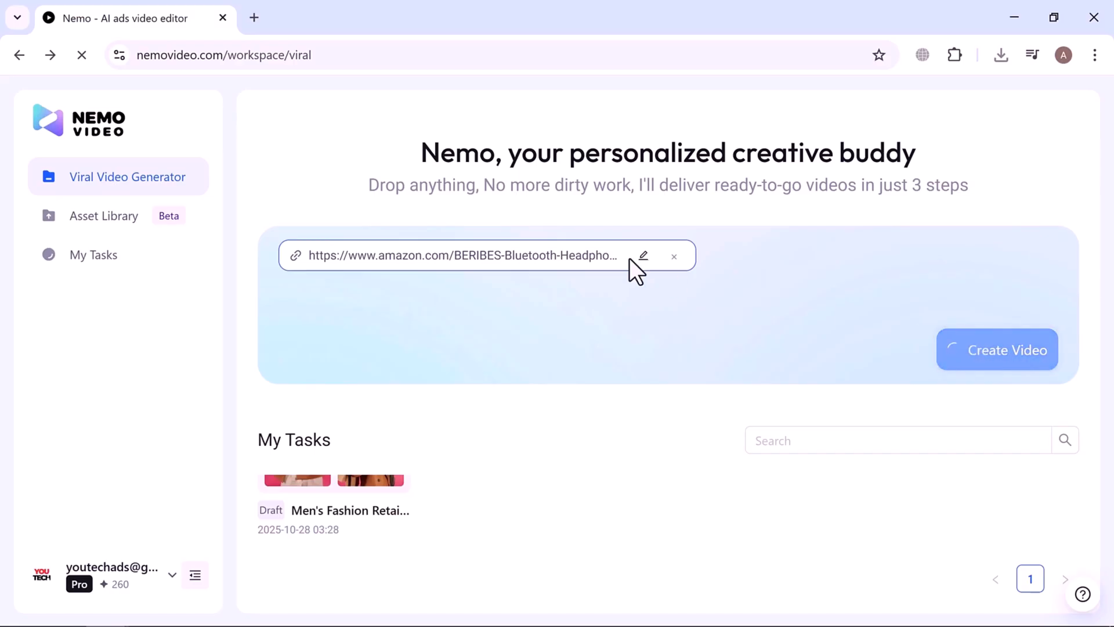
{"action": "left_click", "coordinate": [996, 349]}
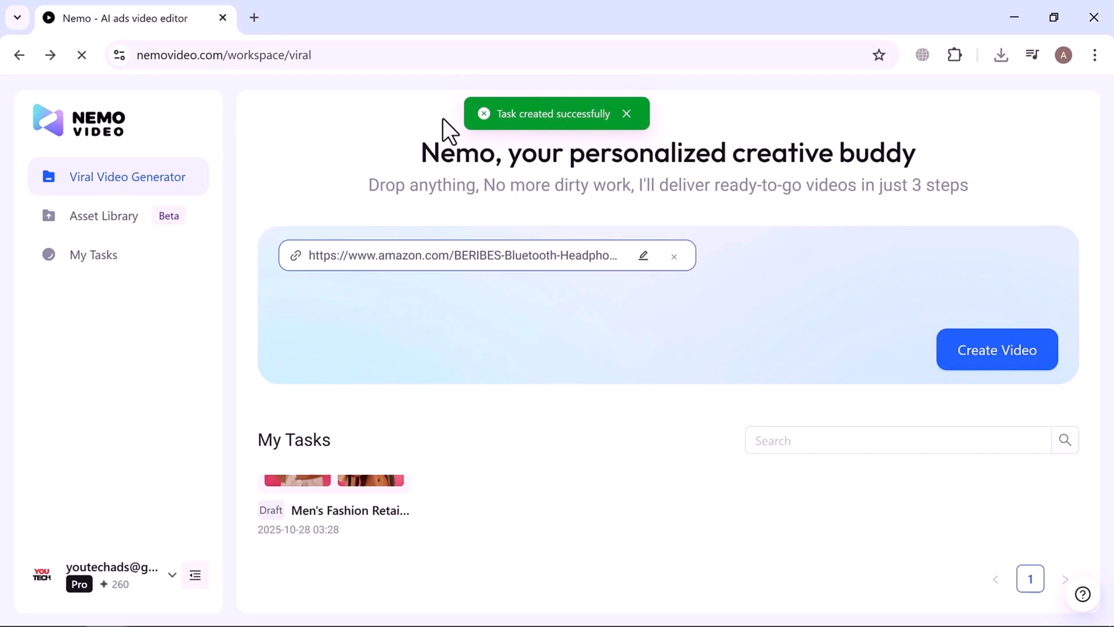
{"action": "left_click", "coordinate": [996, 349]}
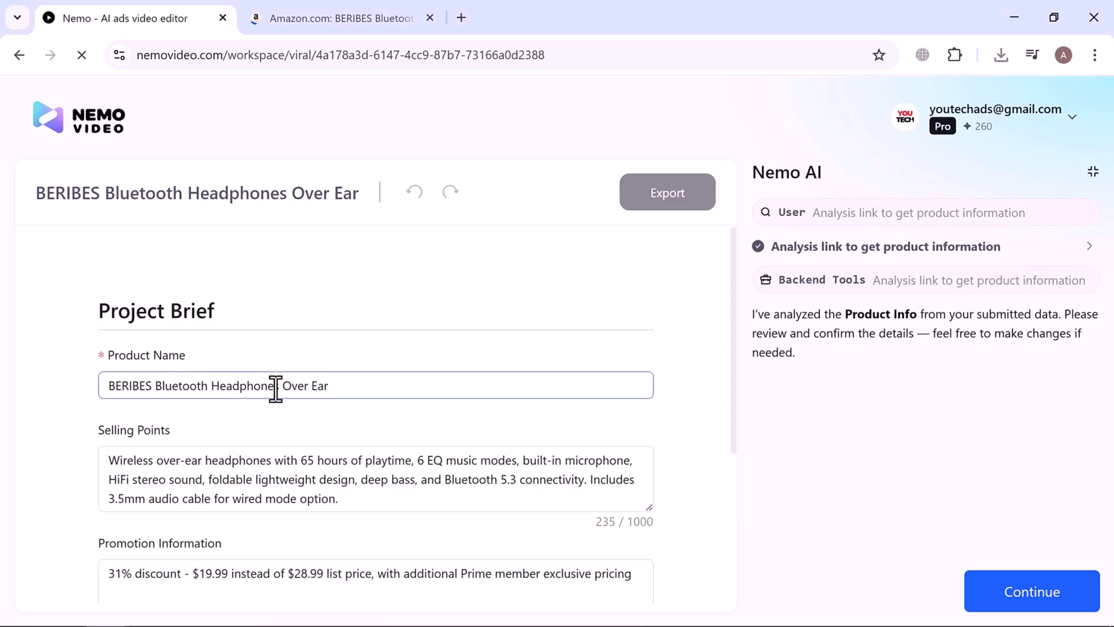
Step: Review the auto-filled product name, selling points and promotion details
{"action": "scroll", "scroll_direction": "down", "scroll_amount": 3}
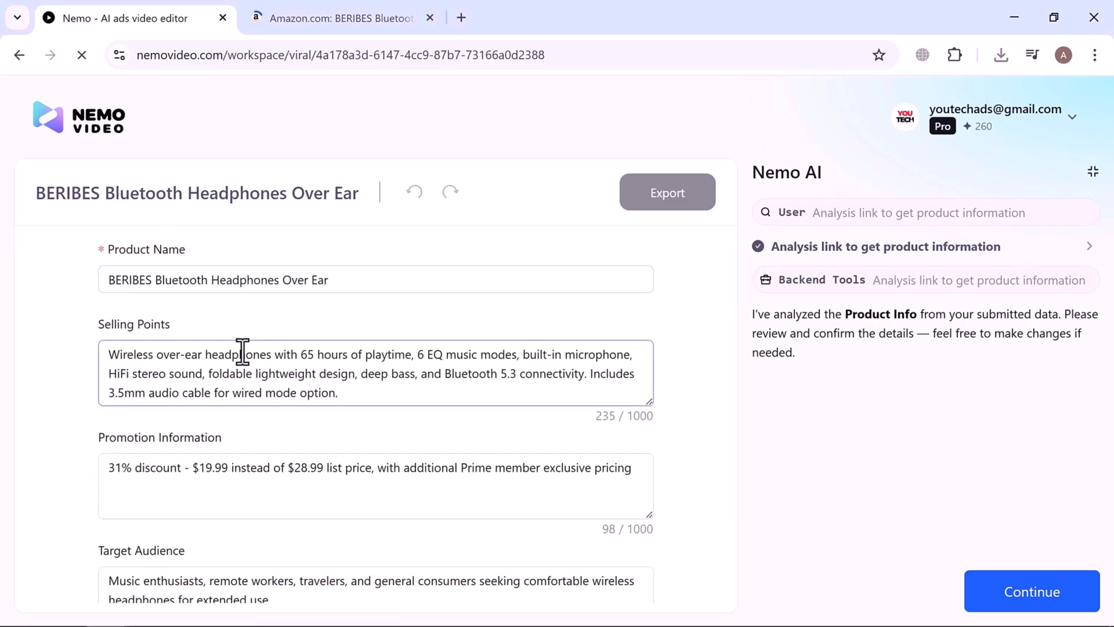
{"action": "scroll", "scroll_direction": "down", "scroll_amount": 3}
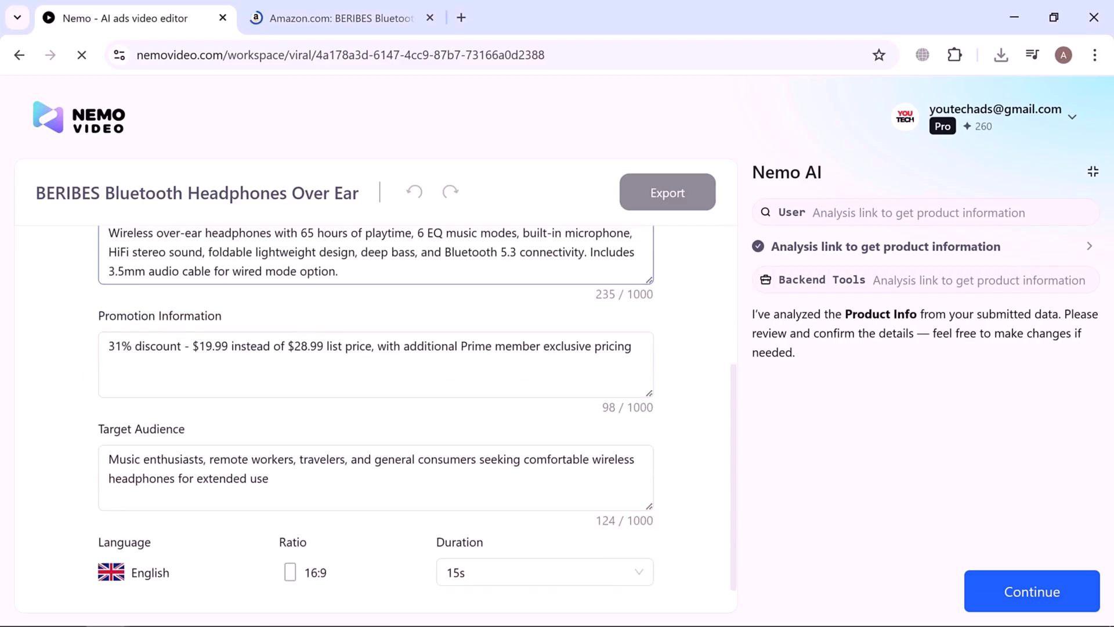
{"action": "left_click", "coordinate": [338, 356]}
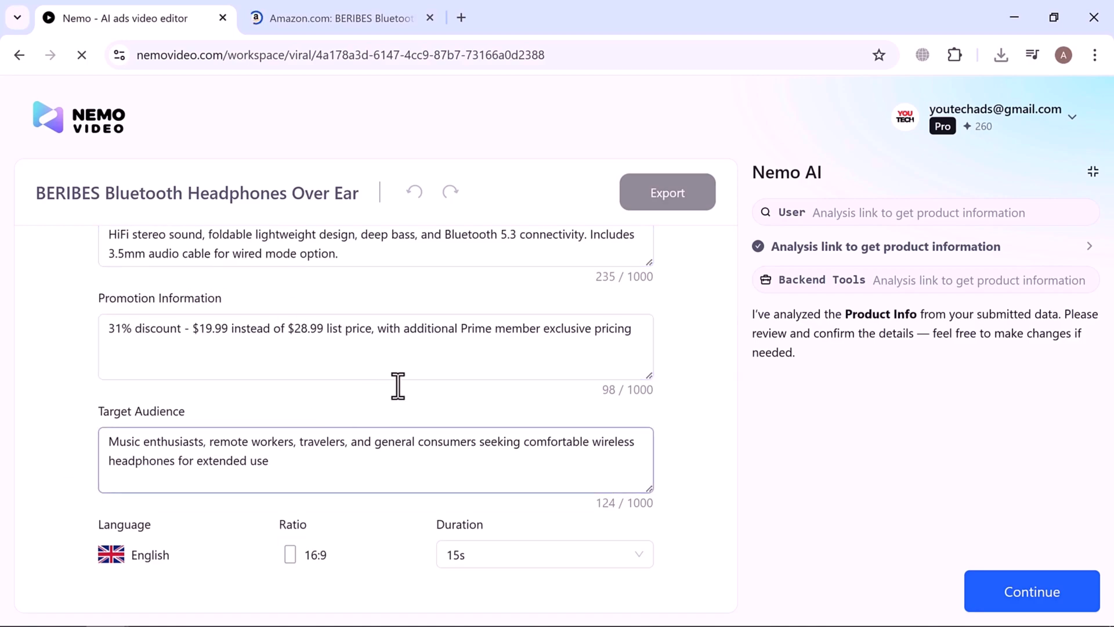
{"action": "left_click", "coordinate": [429, 18]}
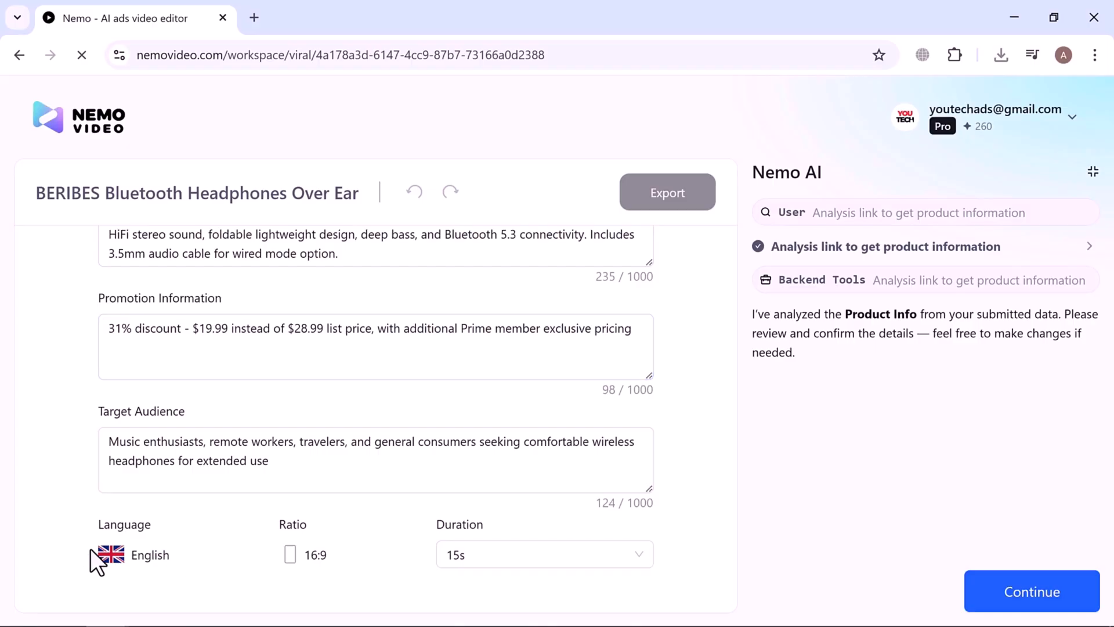
{"action": "mouse_move", "coordinate": [297, 568]}
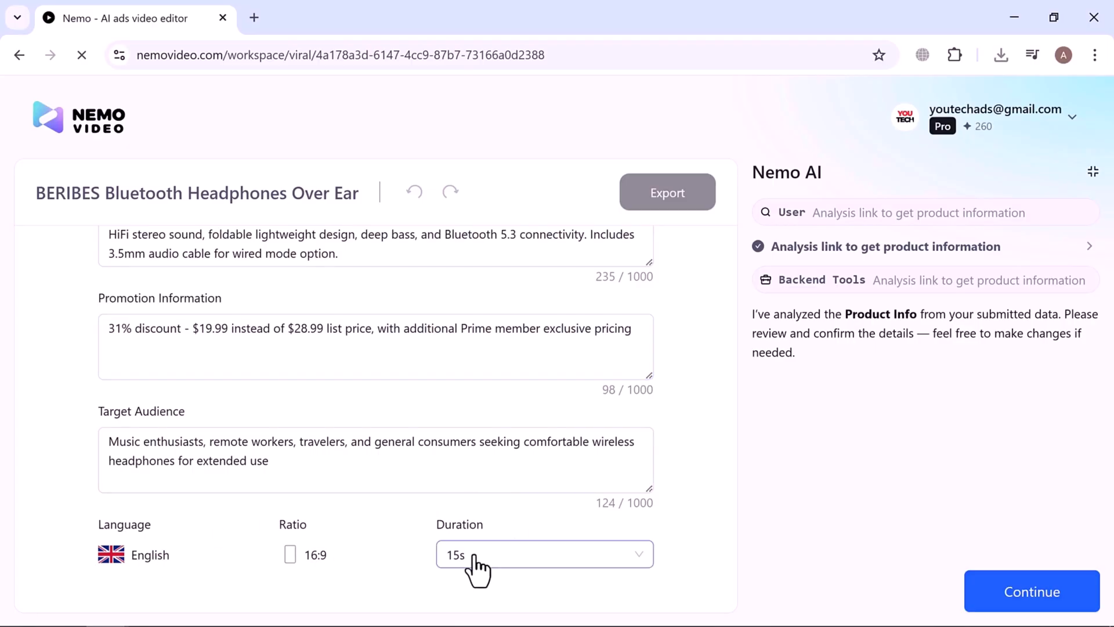
Step: Set Duration to 30s and continue to generate the final videos
{"action": "left_click", "coordinate": [543, 555]}
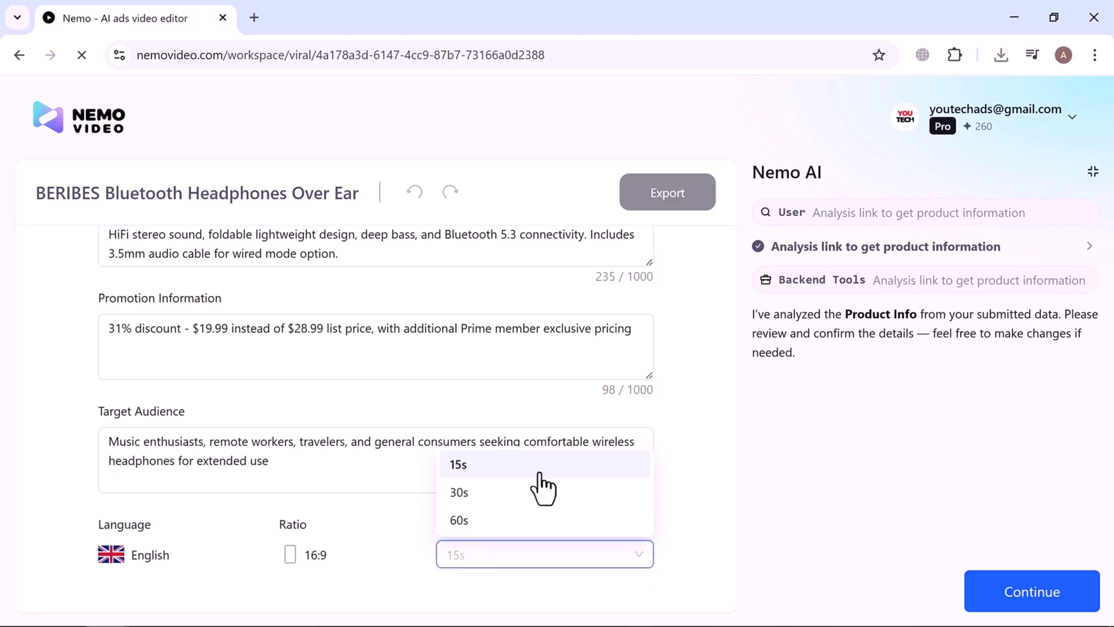
{"action": "mouse_move", "coordinate": [480, 490]}
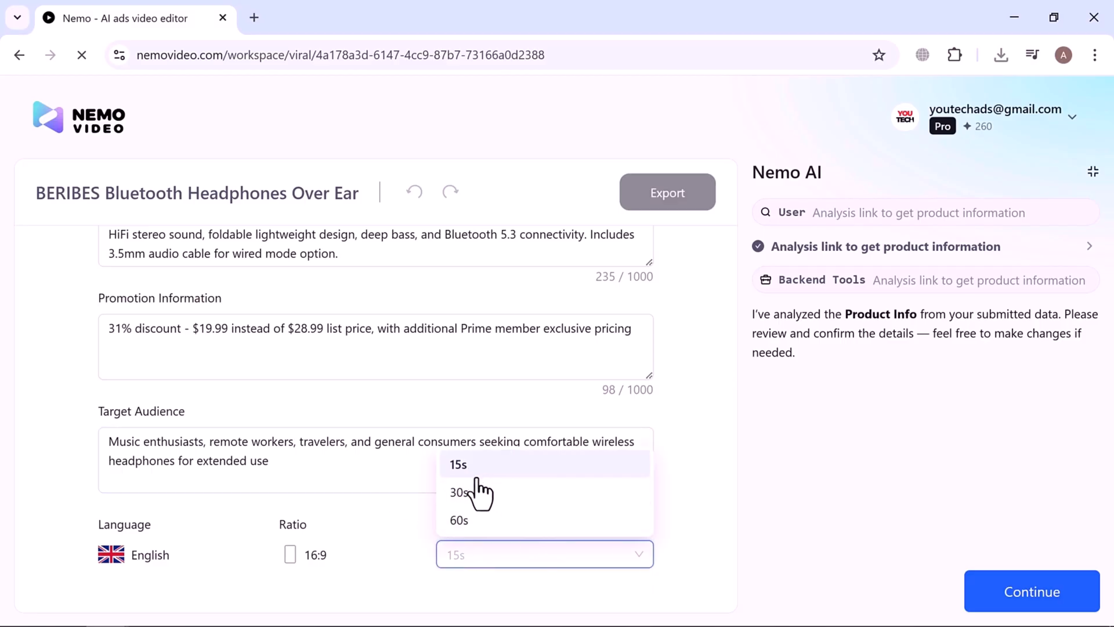
{"action": "mouse_move", "coordinate": [462, 492]}
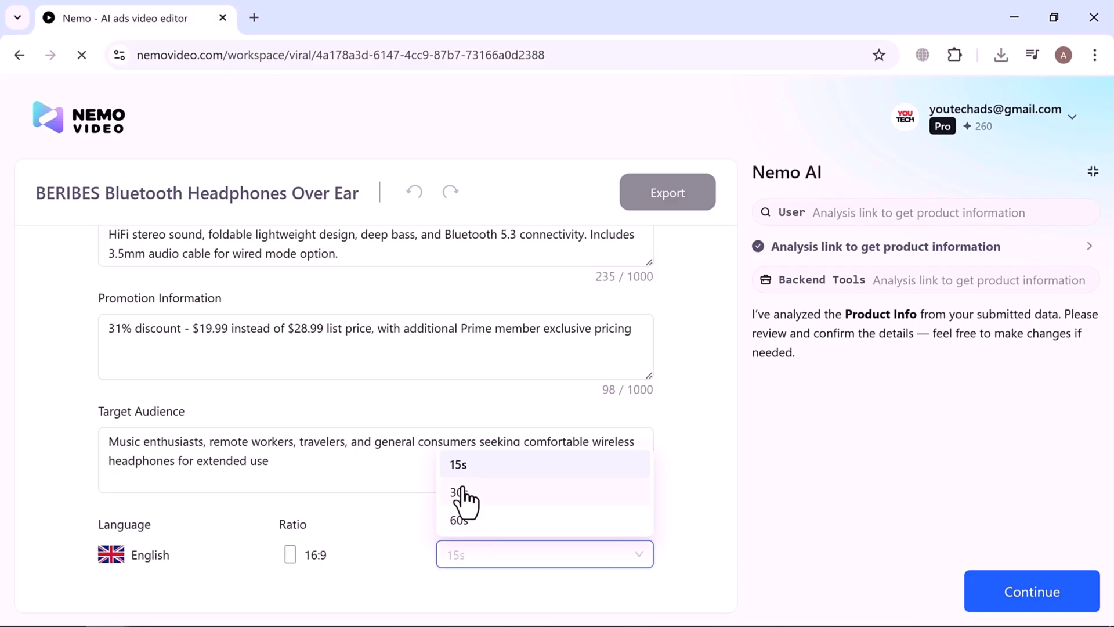
{"action": "left_click", "coordinate": [459, 494]}
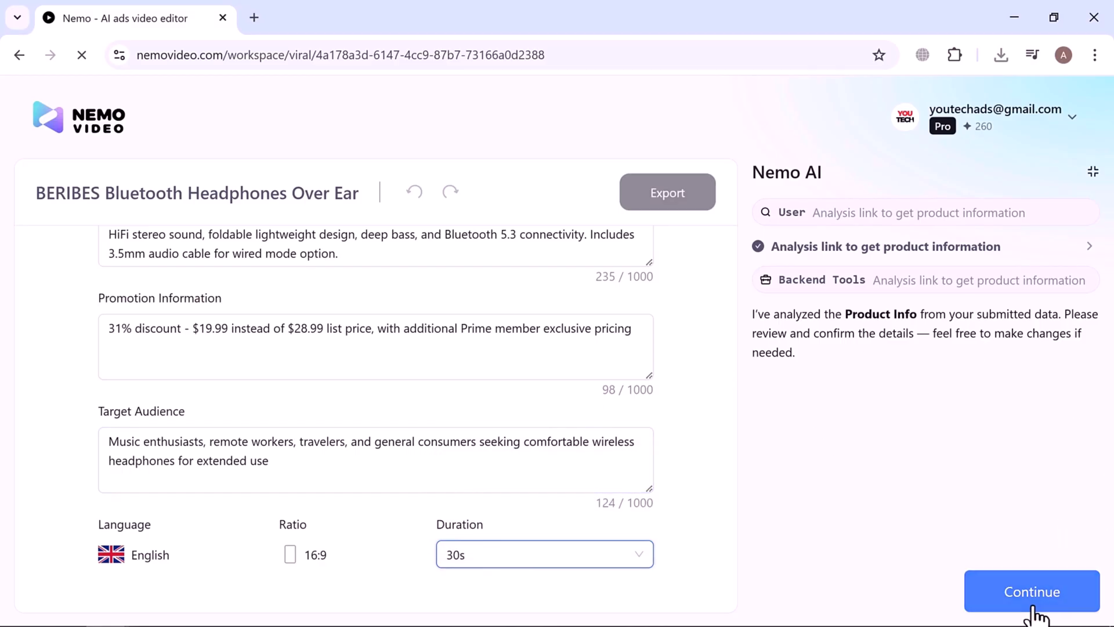
{"action": "left_click", "coordinate": [1032, 591]}
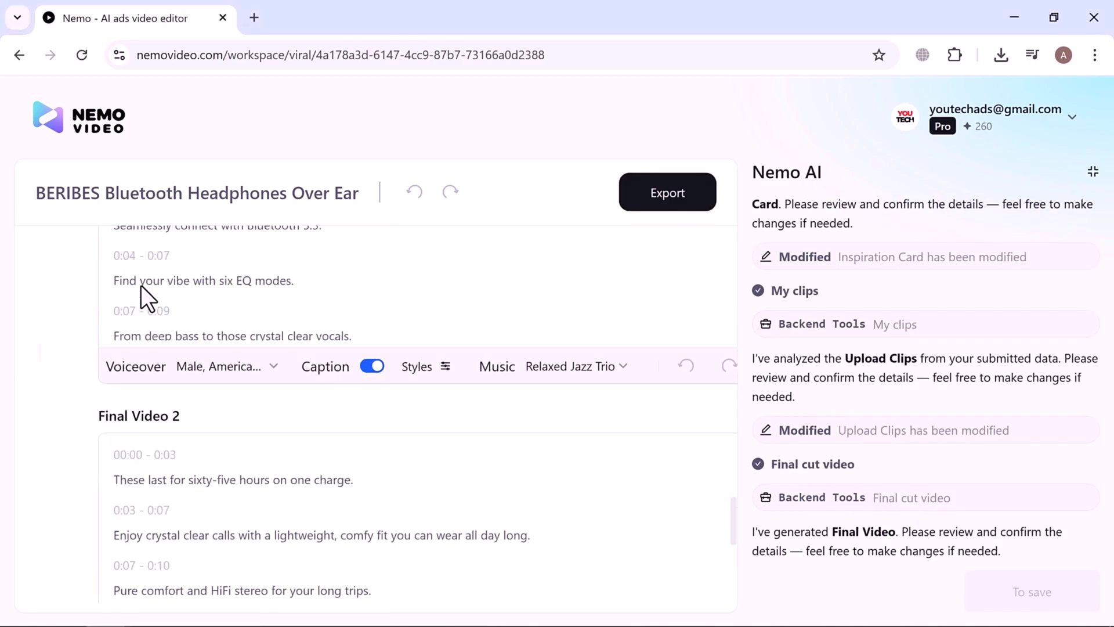
Step: Scroll through the Final Videos list down to Final Video 2's script and preview
{"action": "scroll", "scroll_direction": "down", "scroll_amount": 3}
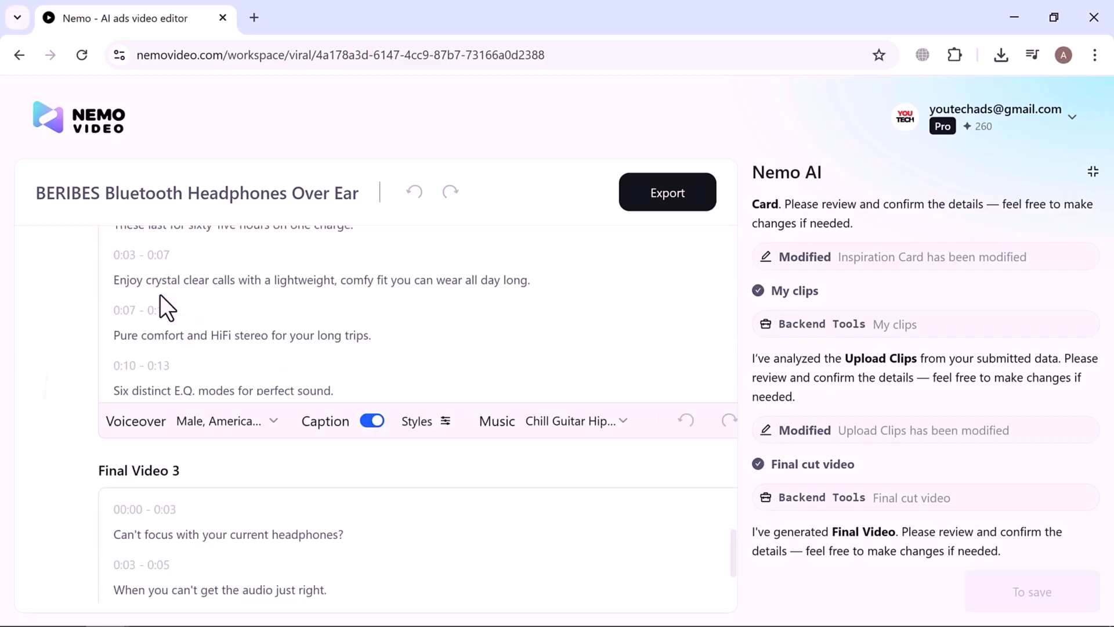
{"action": "scroll", "scroll_direction": "down", "scroll_amount": 3}
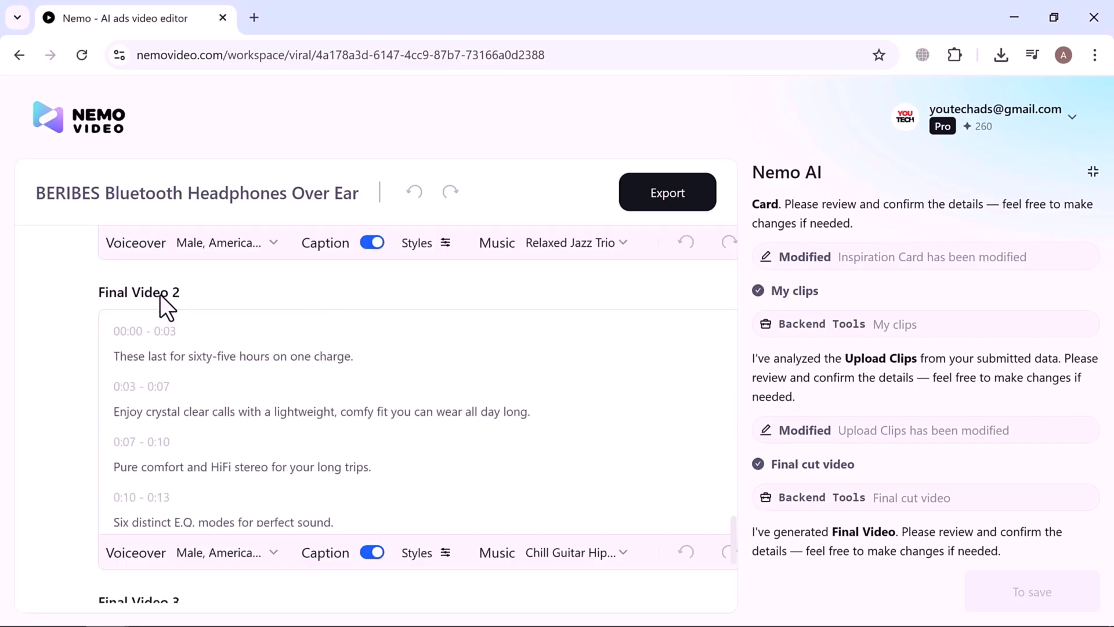
{"action": "scroll", "scroll_direction": "down", "scroll_amount": 3}
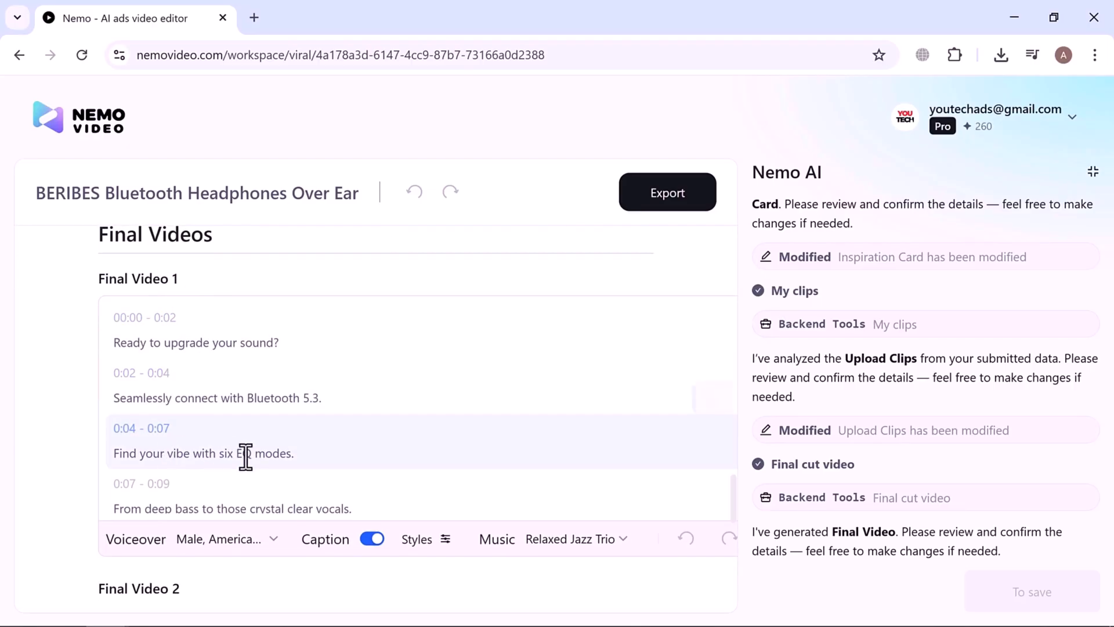
{"action": "scroll", "scroll_direction": "down", "scroll_amount": 3}
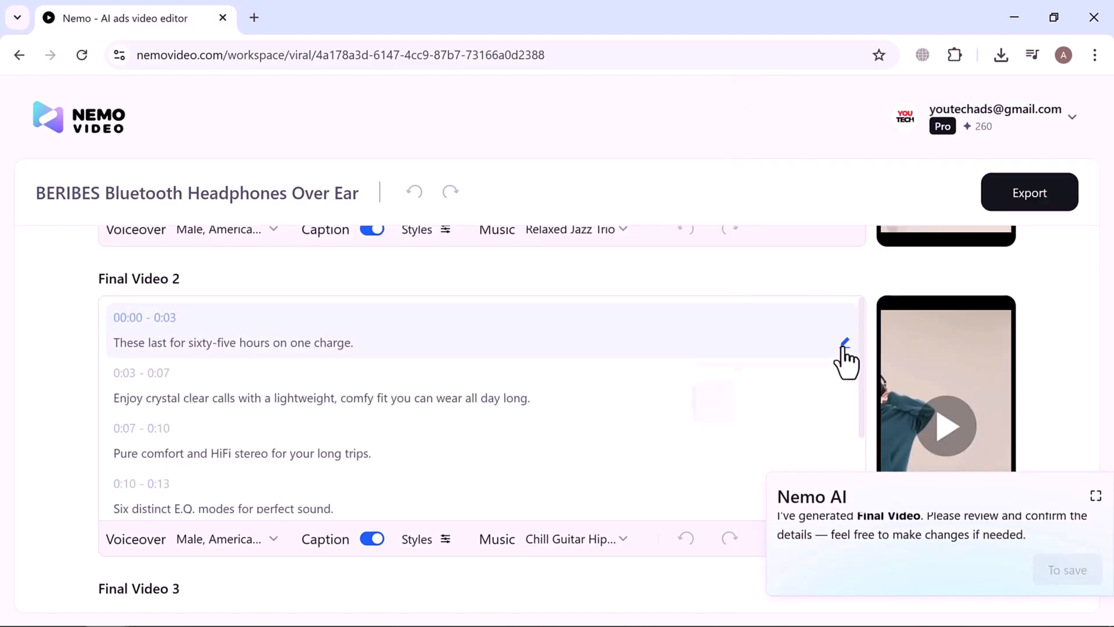
{"action": "left_click", "coordinate": [844, 342]}
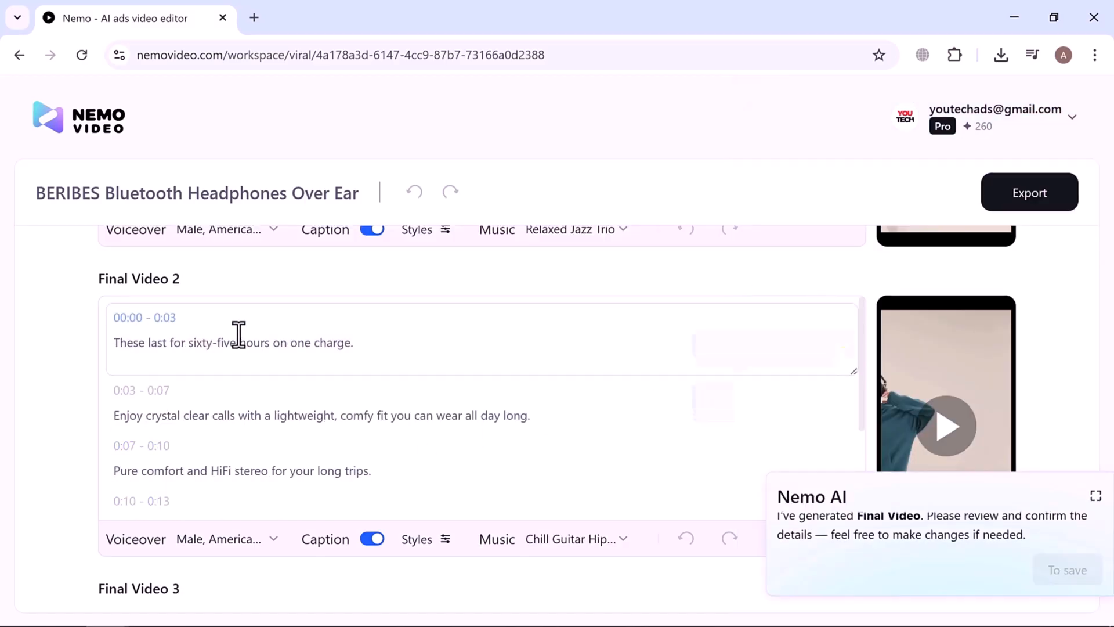
{"action": "mouse_move", "coordinate": [324, 349]}
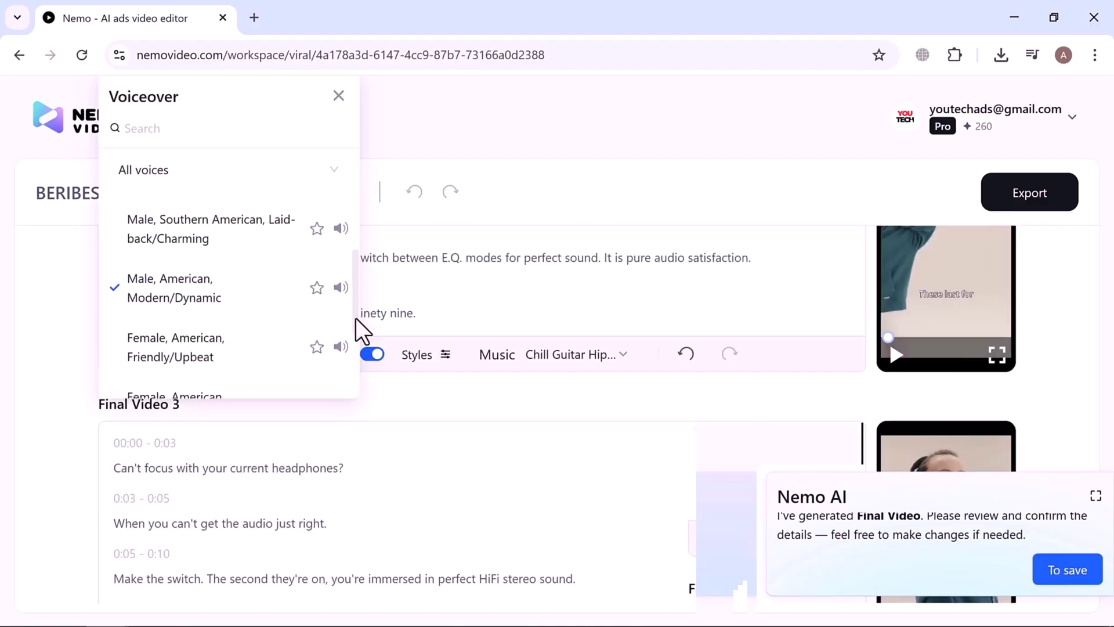
{"action": "left_click", "coordinate": [337, 95]}
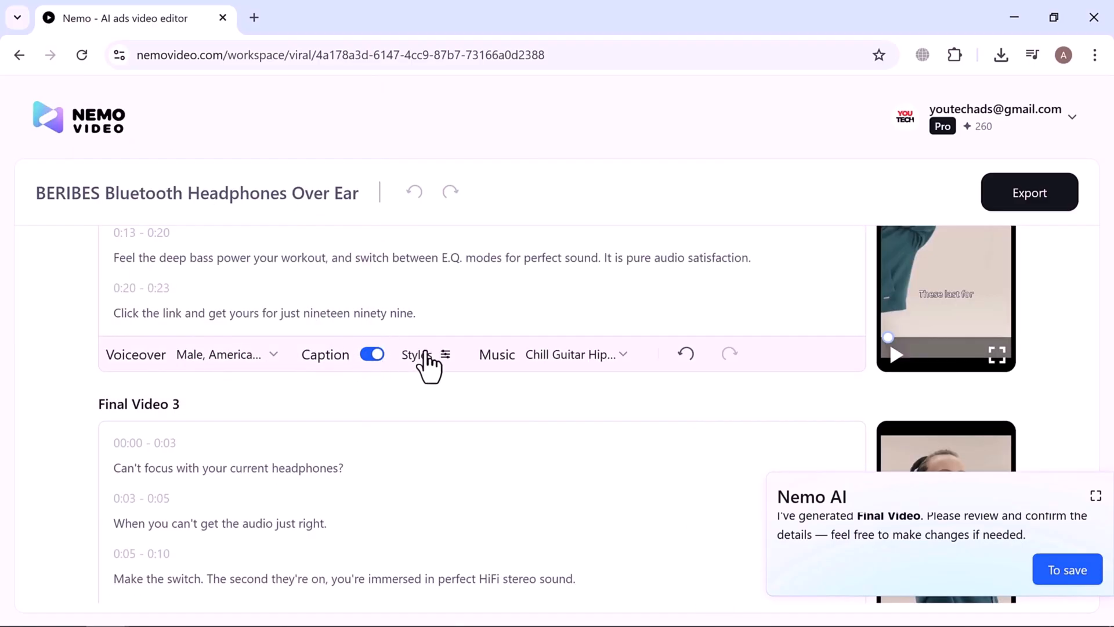
{"action": "left_click", "coordinate": [426, 354]}
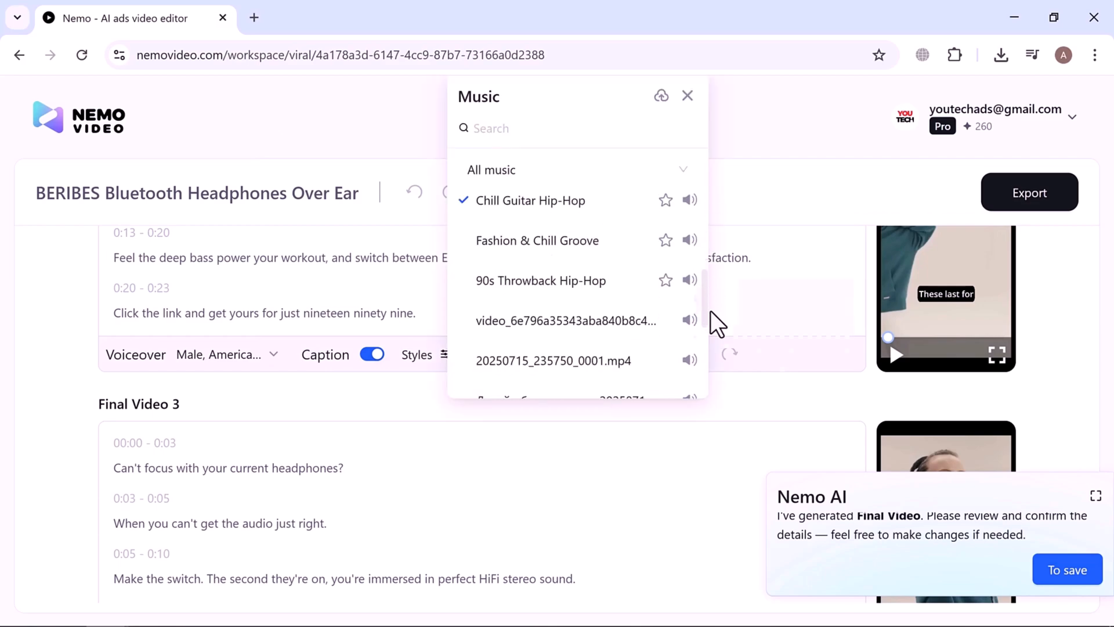
{"action": "left_click", "coordinate": [686, 95]}
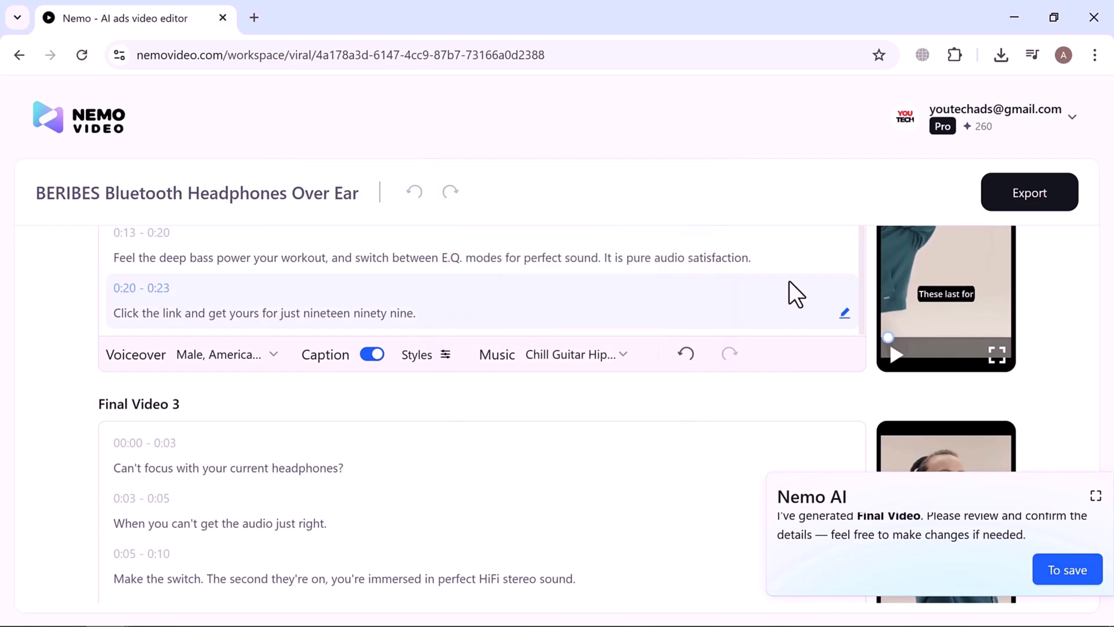